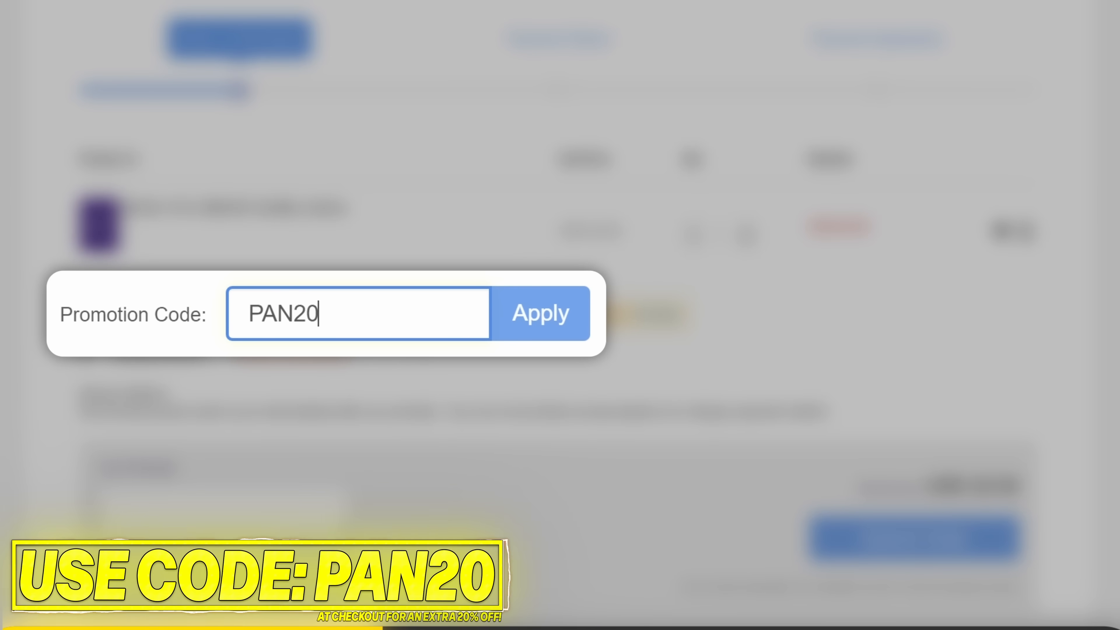
Search Google for 'amd chipset drivers' and reach AMD's Drivers and Support page
{"action": "left_click", "coordinate": [540, 313]}
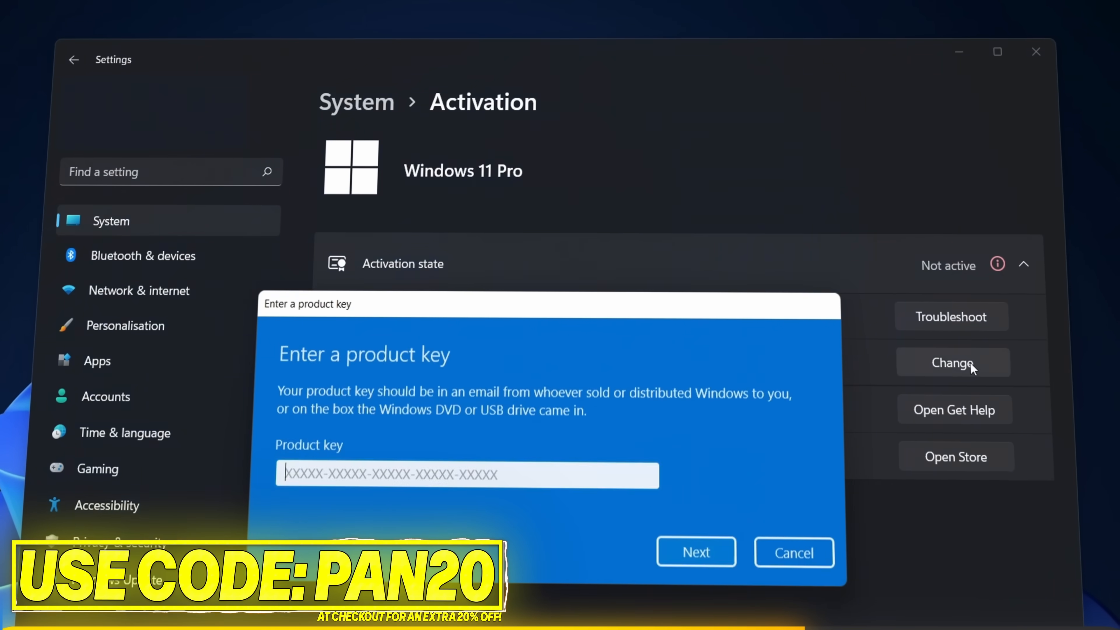
{"action": "left_click", "coordinate": [695, 551]}
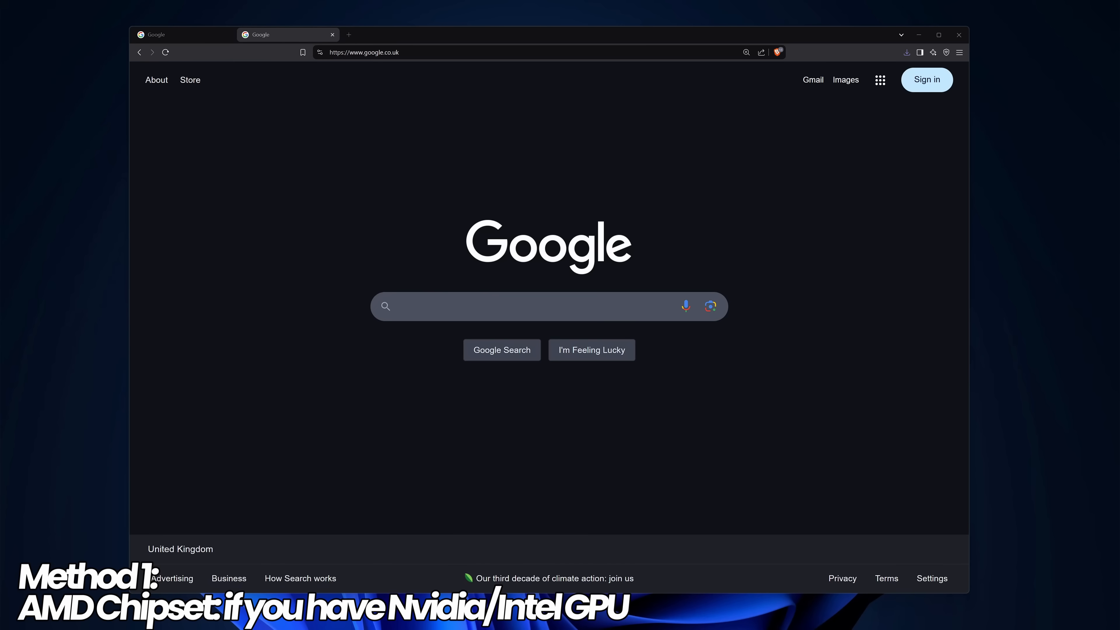
{"action": "type", "text": "amd chipset drivers"}
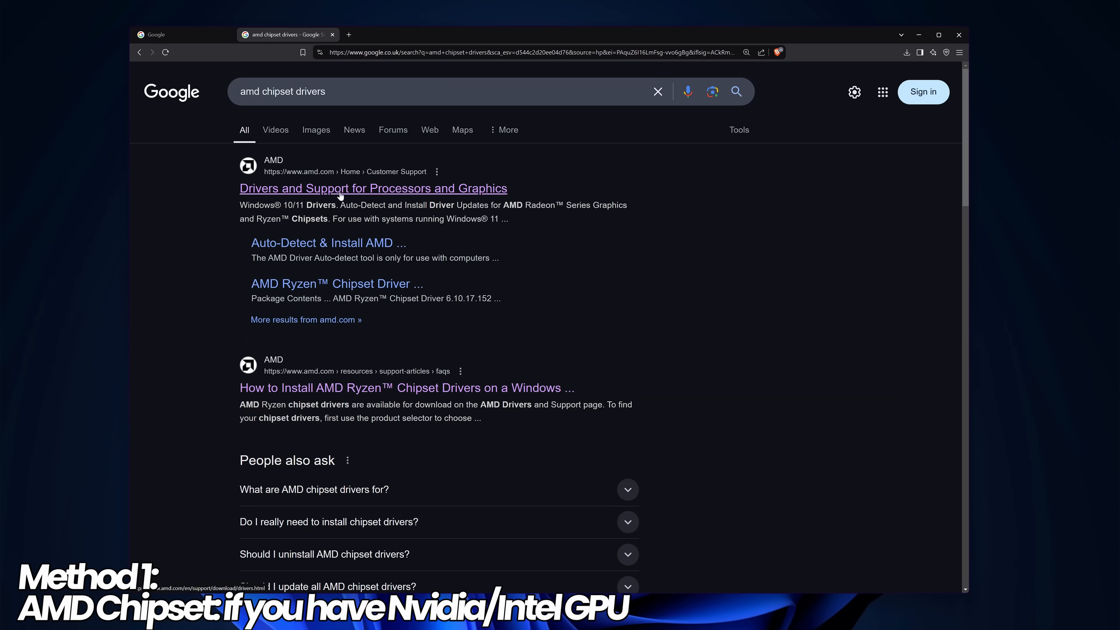
{"action": "left_click", "coordinate": [373, 188]}
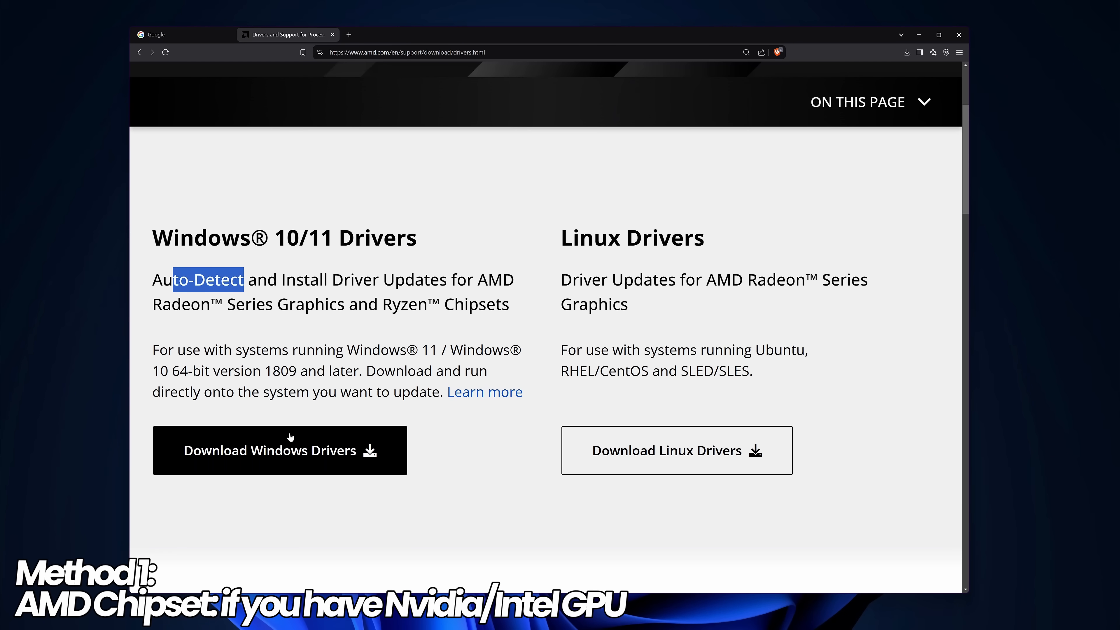
Go to the Windows 10/11 driver download for Radeon graphics and Ryzen chipsets
{"action": "left_click", "coordinate": [907, 52]}
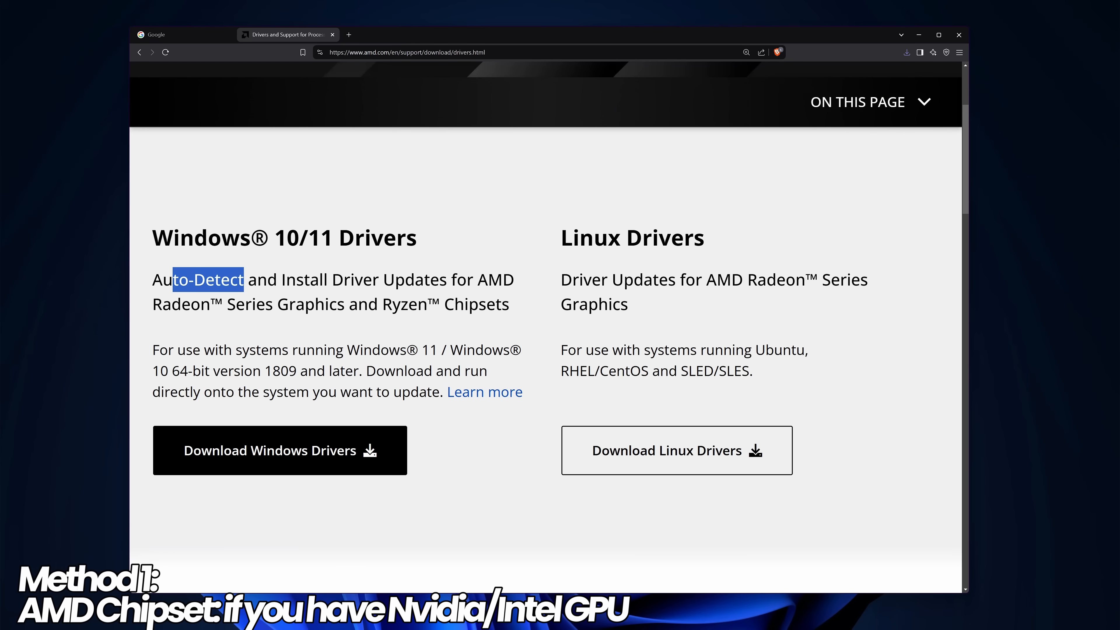
{"action": "left_click", "coordinate": [182, 35]}
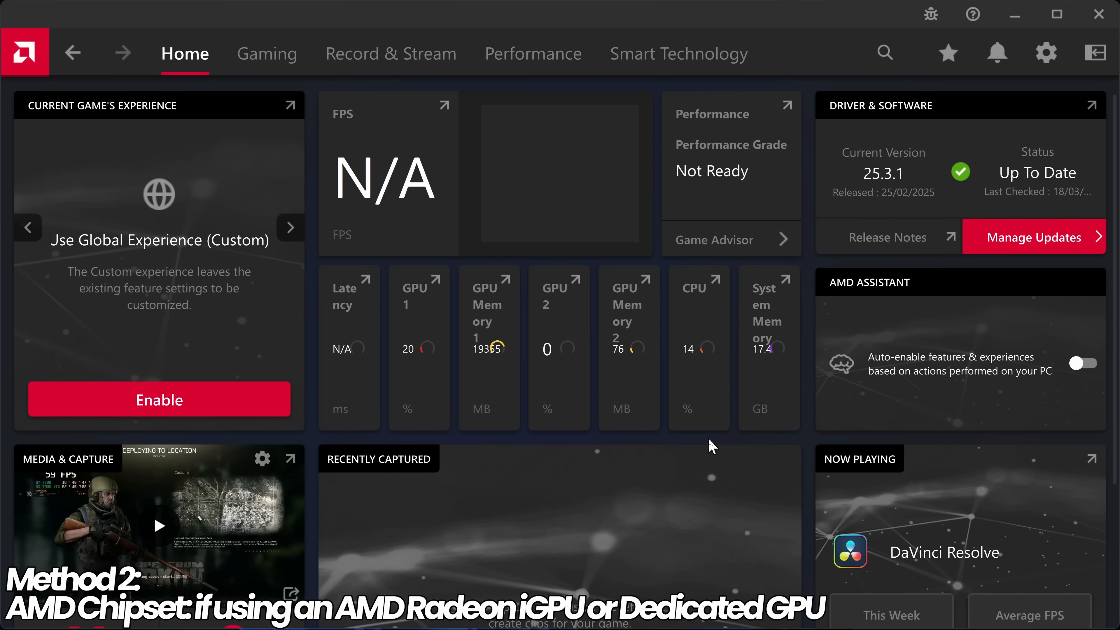
{"action": "left_click", "coordinate": [289, 227]}
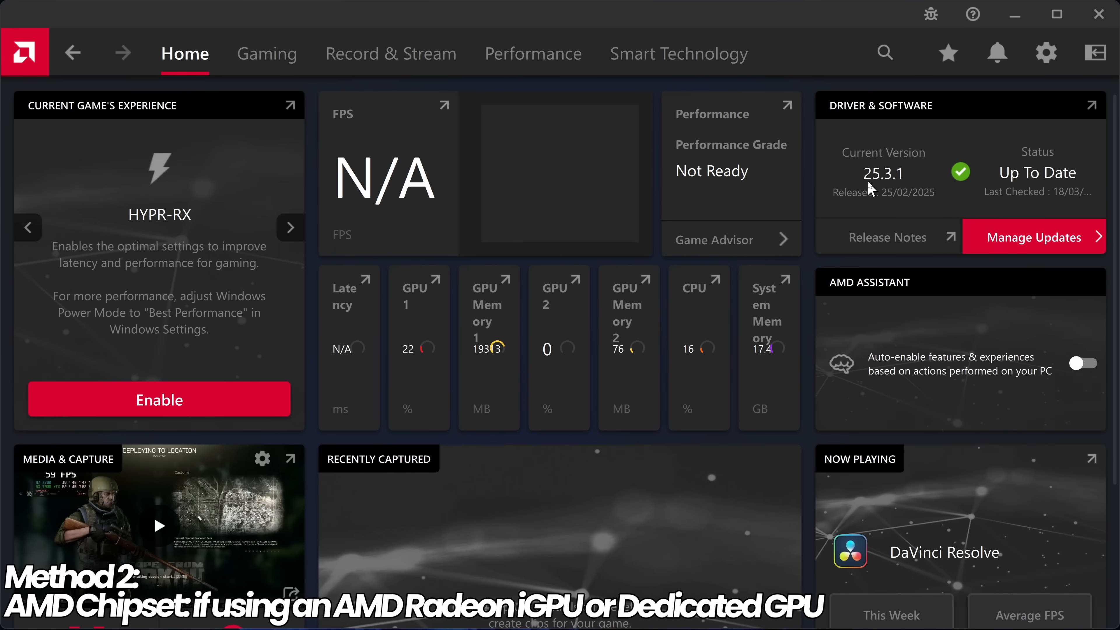
{"action": "mouse_move", "coordinate": [914, 175]}
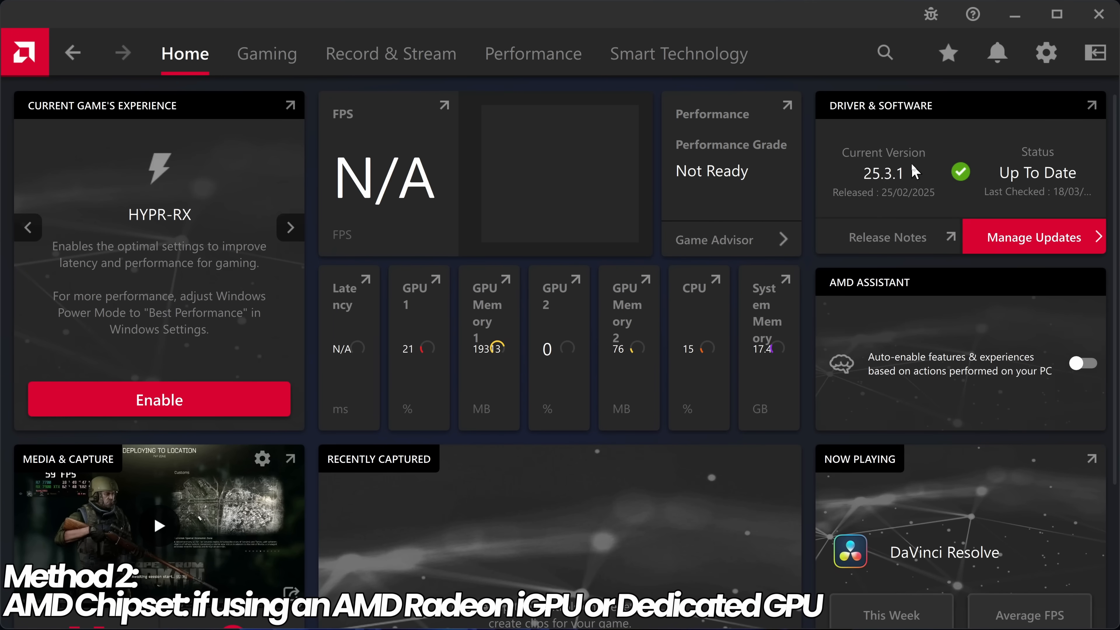
{"action": "left_click", "coordinate": [290, 227]}
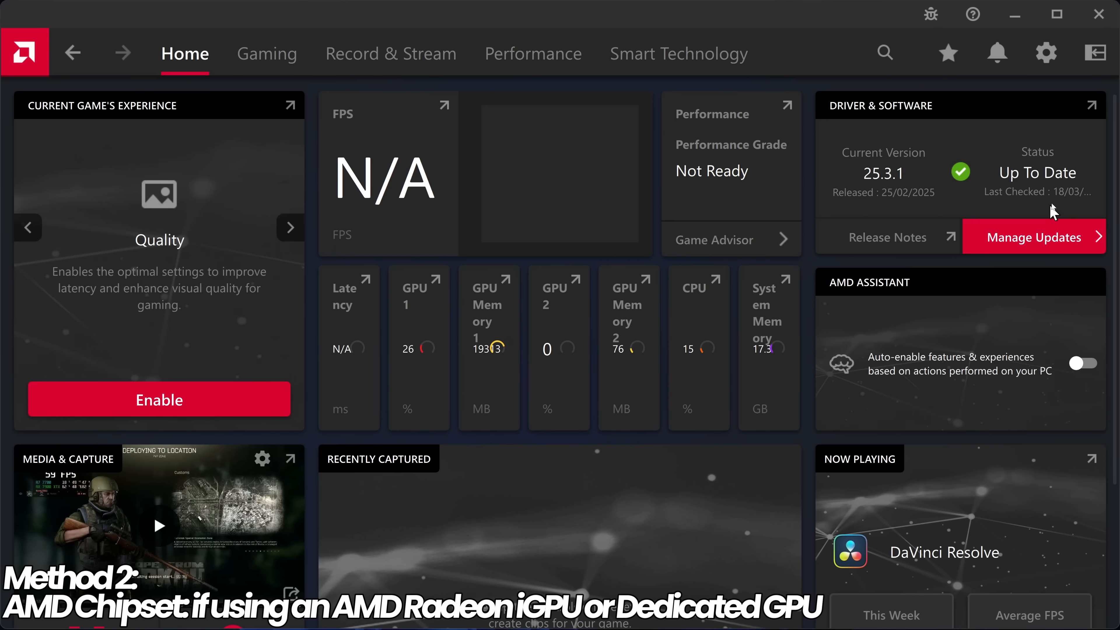
{"action": "mouse_move", "coordinate": [885, 214]}
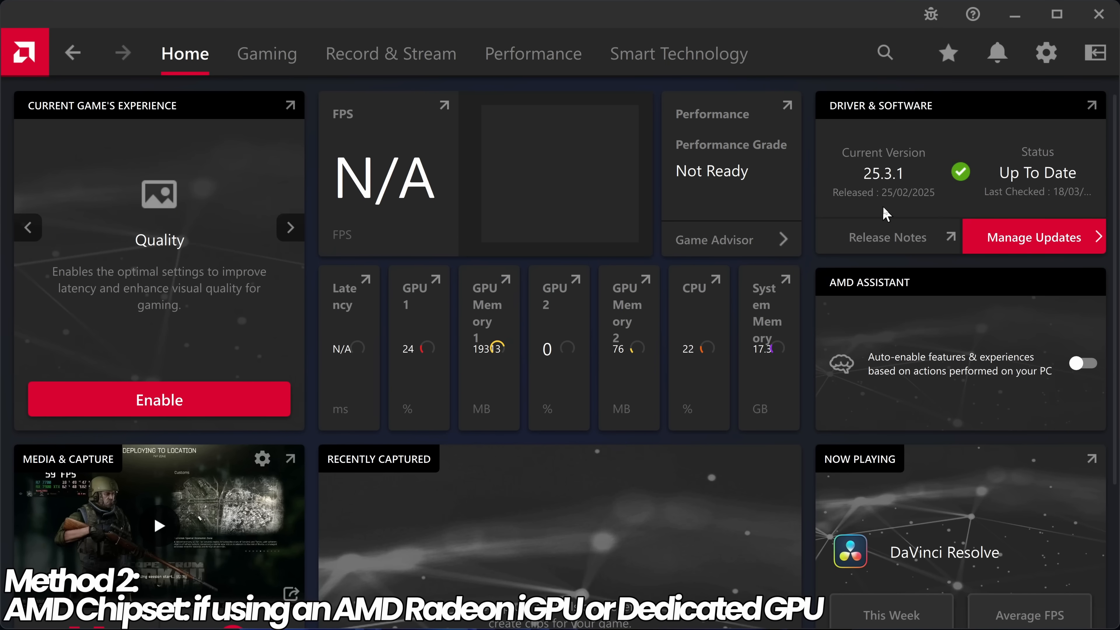
{"action": "left_click", "coordinate": [290, 227]}
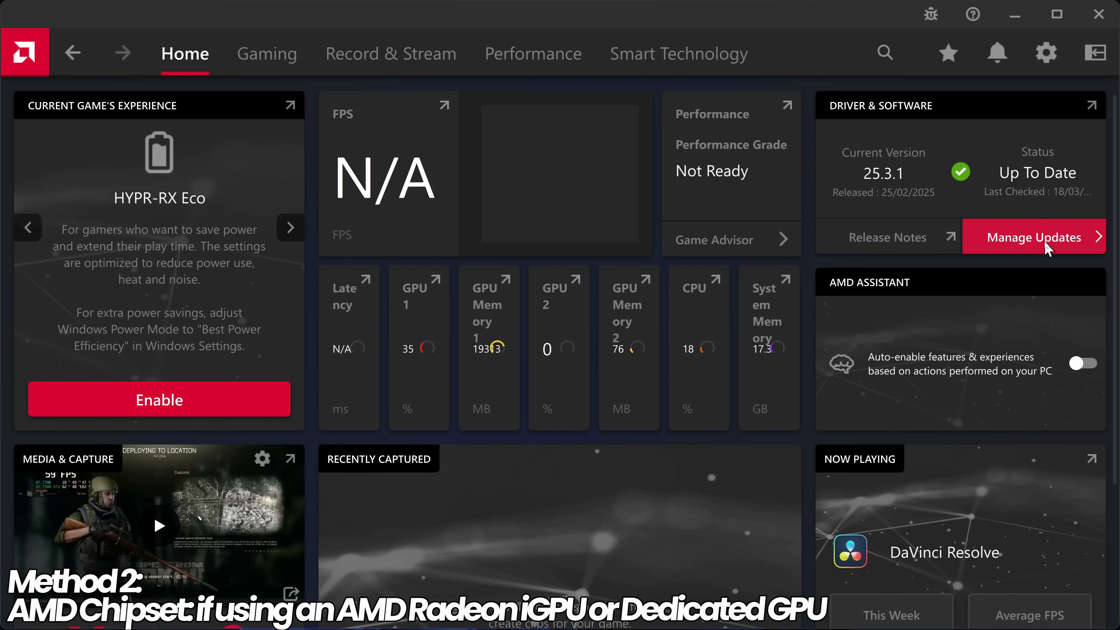
In AMD Install Manager, download and install Chipset Drivers version 7.02.13.148
{"action": "left_click", "coordinate": [1034, 237]}
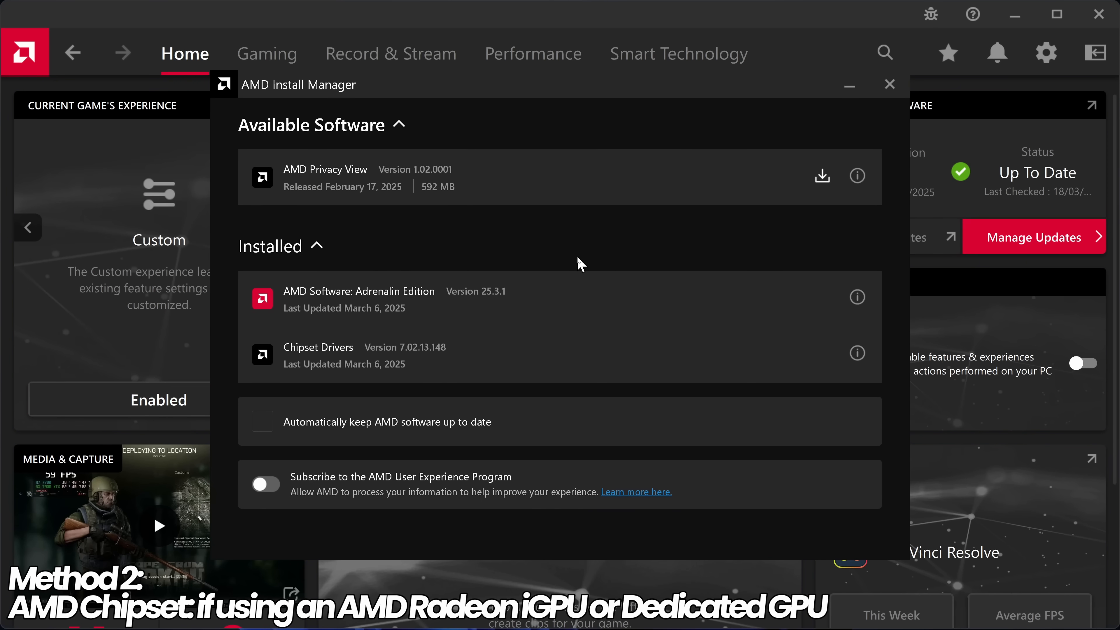
{"action": "mouse_move", "coordinate": [318, 235]}
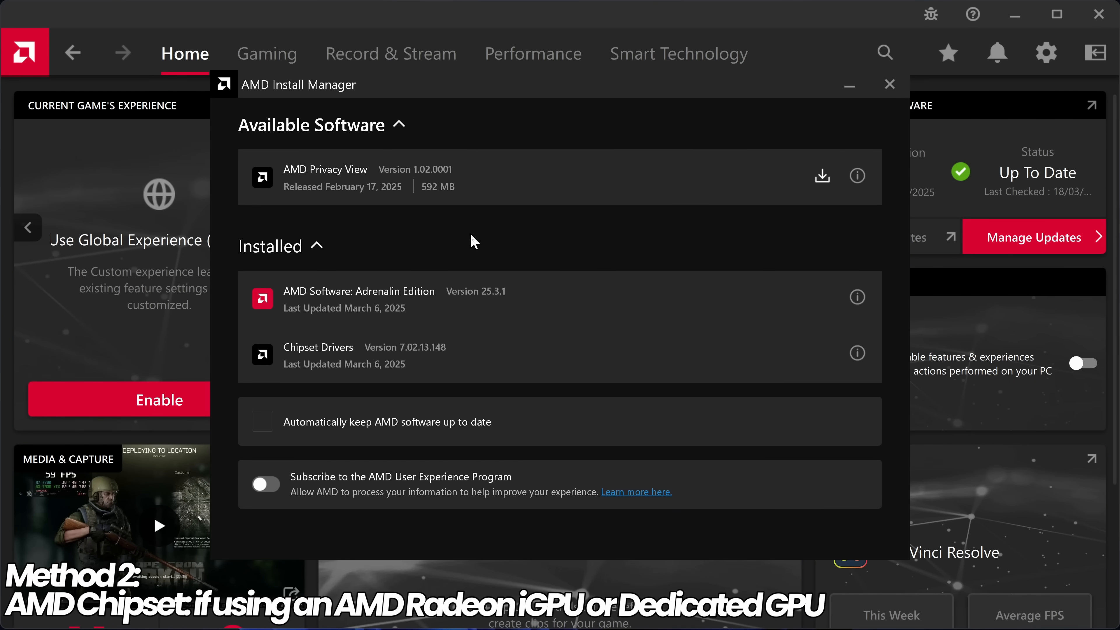
{"action": "mouse_move", "coordinate": [431, 365]}
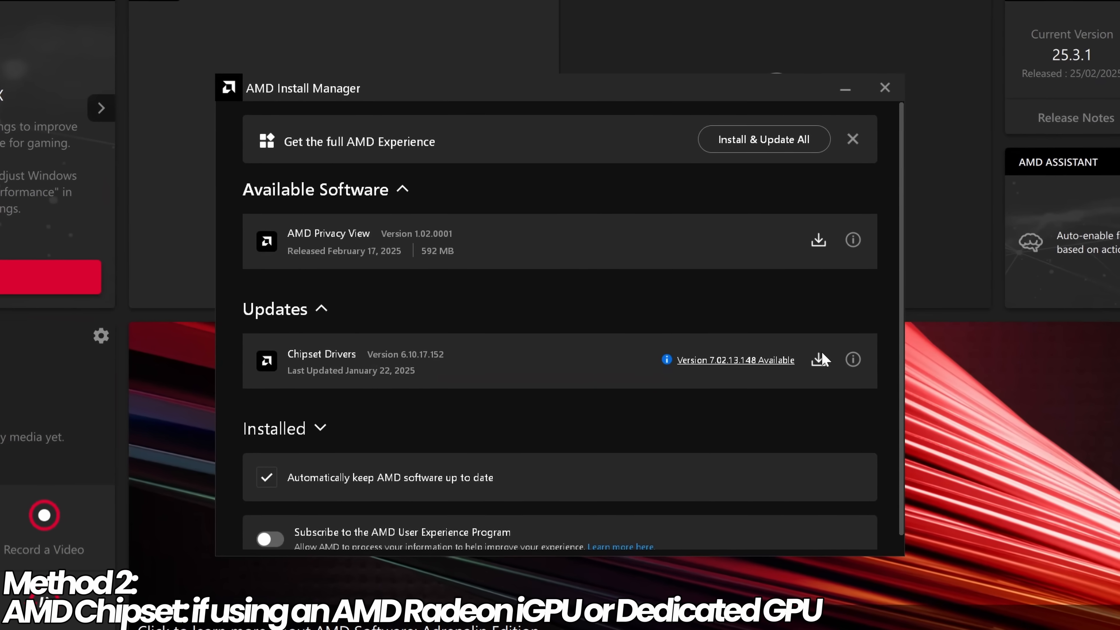
{"action": "left_click", "coordinate": [820, 360]}
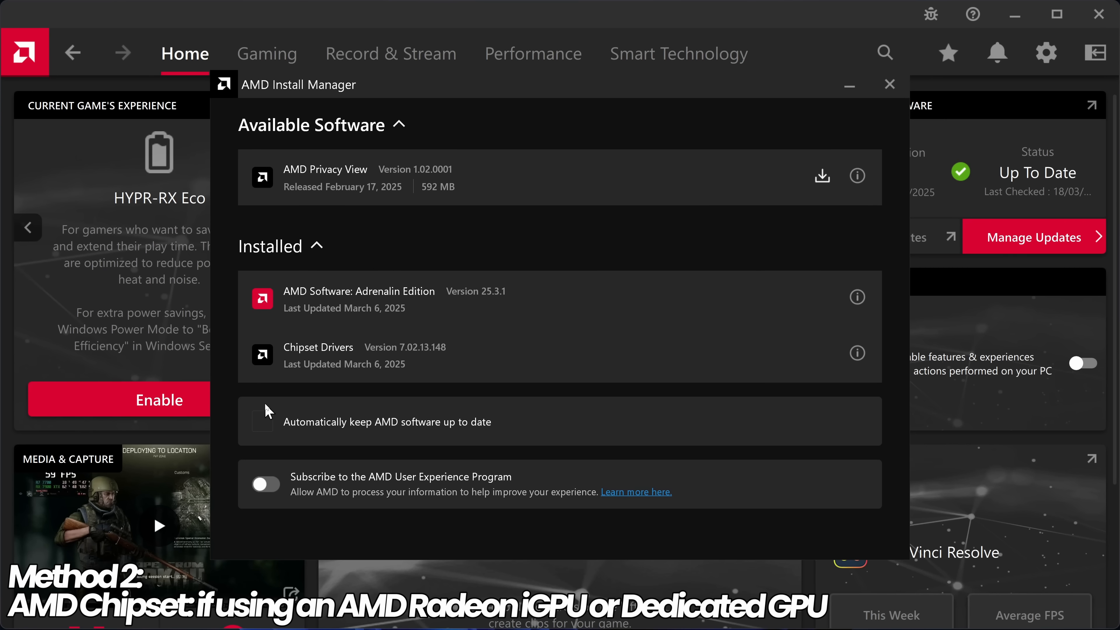
{"action": "mouse_move", "coordinate": [411, 356]}
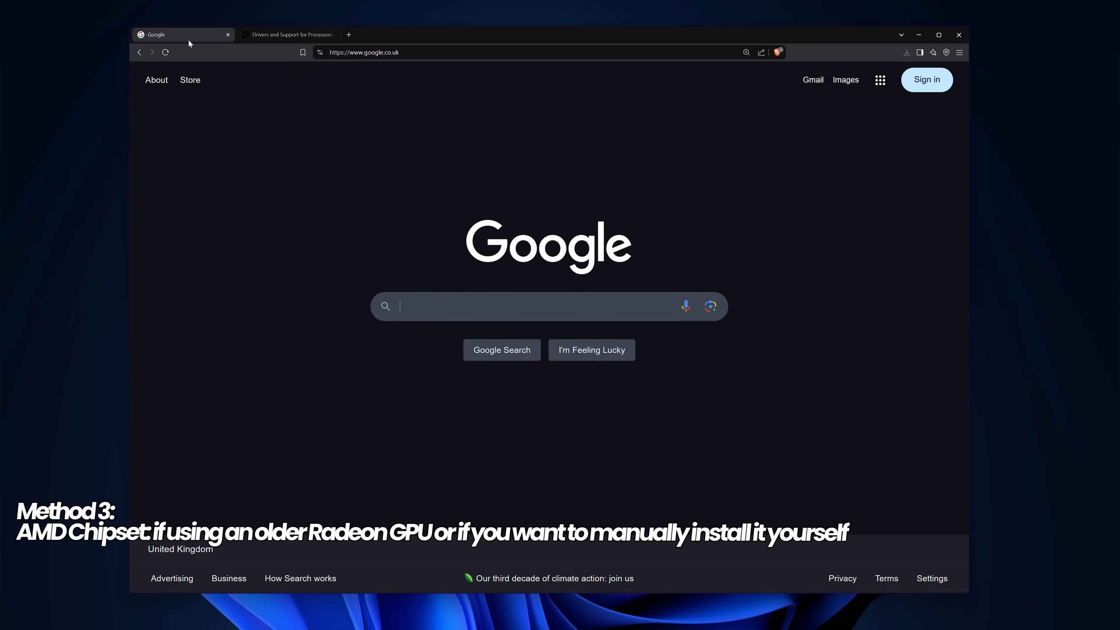
Search Google for 'amd chipset drivers tech power up' and reach TechPowerUp's Ryzen Chipset Drivers page
{"action": "type", "text": "amd chipset drivers"}
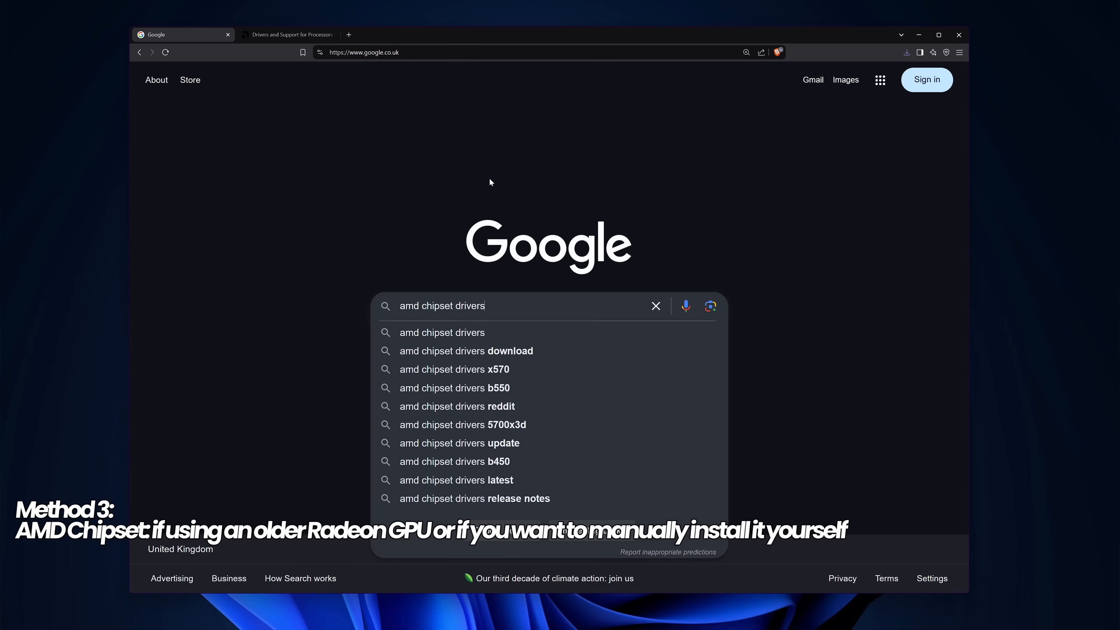
{"action": "type", "text": "tech power up"}
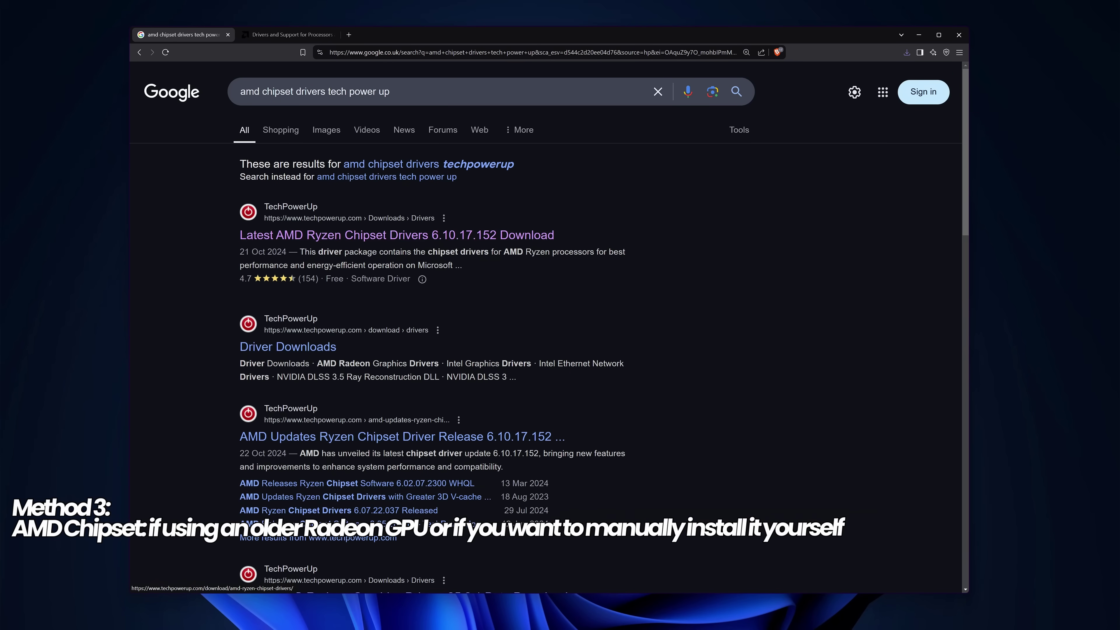
{"action": "left_click", "coordinate": [394, 234]}
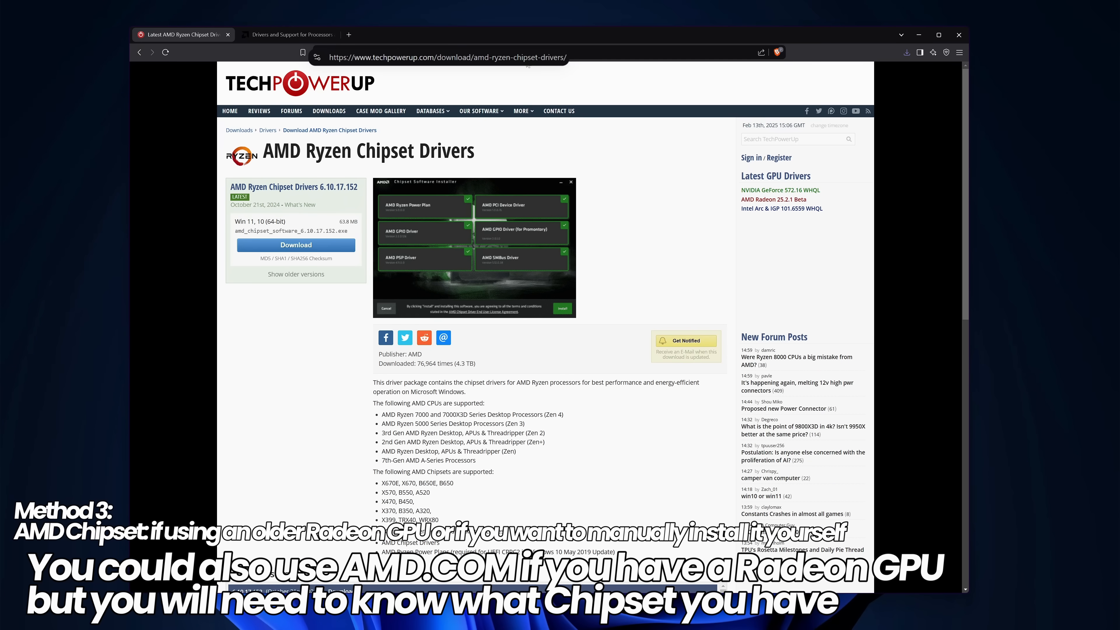
Start downloading chipset drivers 6.10.17.152 from the TechPowerUp UK-2 server
{"action": "left_click", "coordinate": [296, 245]}
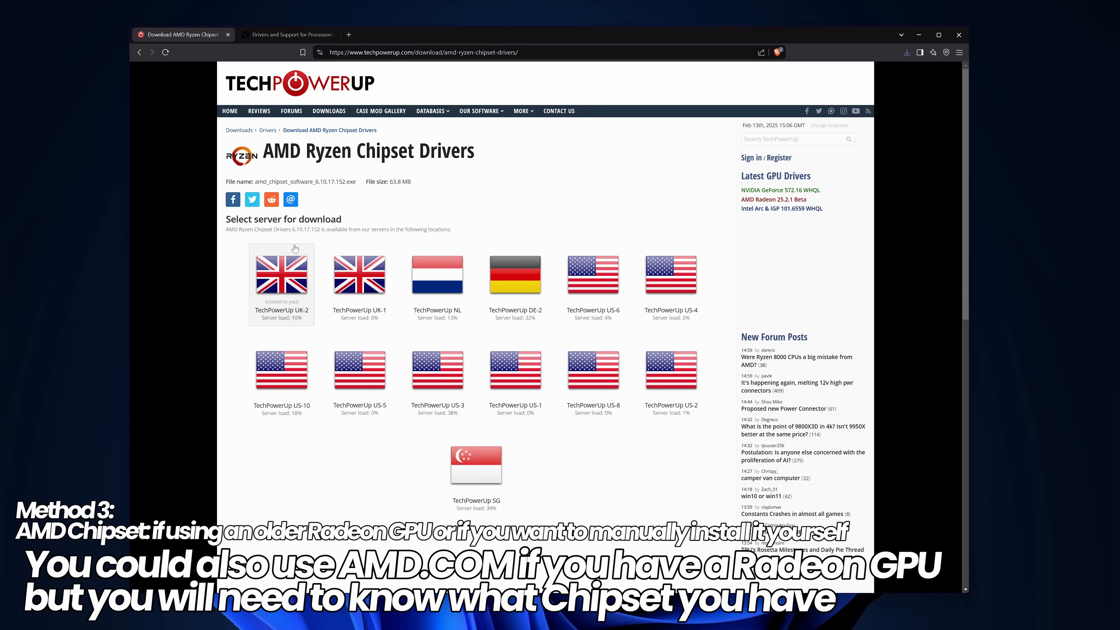
{"action": "left_click", "coordinate": [280, 275]}
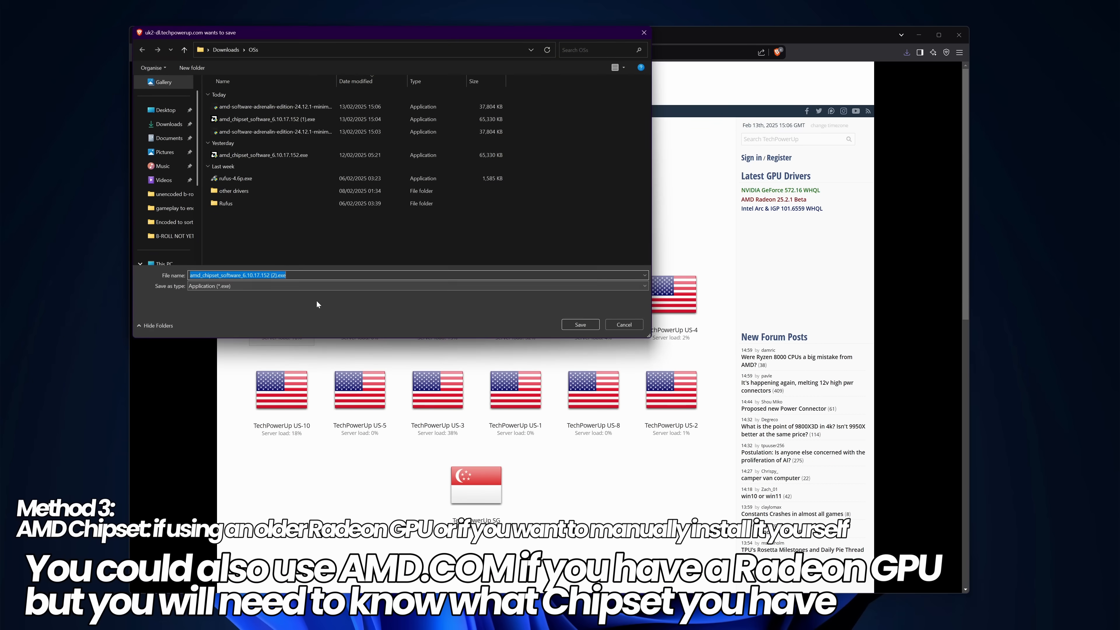
Save the chipset installer to Downloads, then compare TechPowerUp's page with AMD's Windows drivers page
{"action": "left_click", "coordinate": [579, 324]}
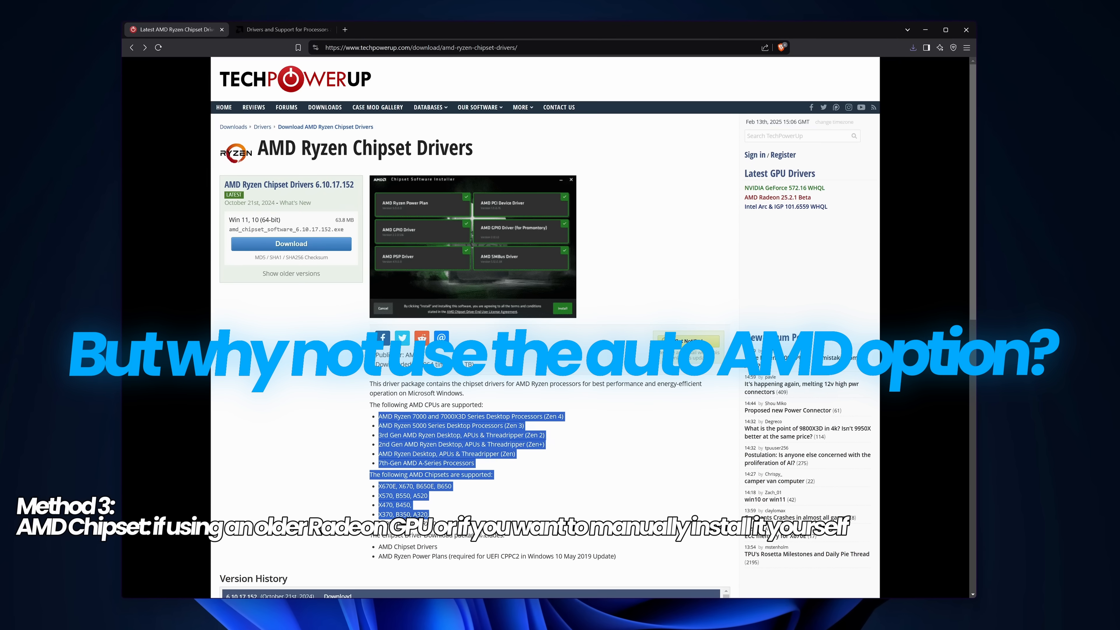
{"action": "left_click", "coordinate": [278, 26]}
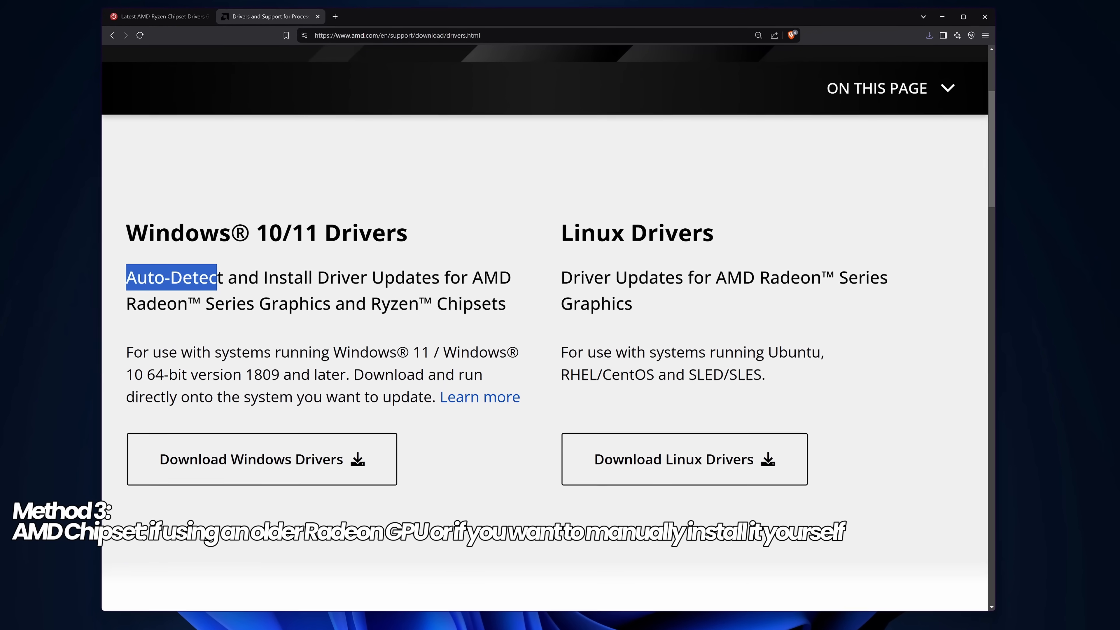
{"action": "left_click", "coordinate": [157, 15]}
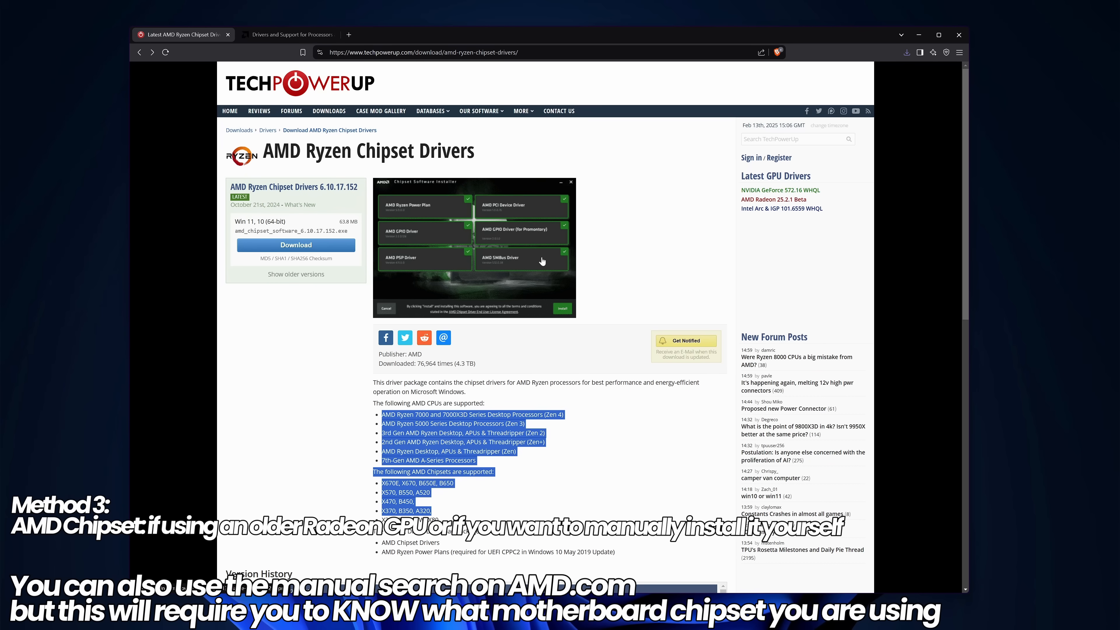
{"action": "left_click", "coordinate": [286, 34]}
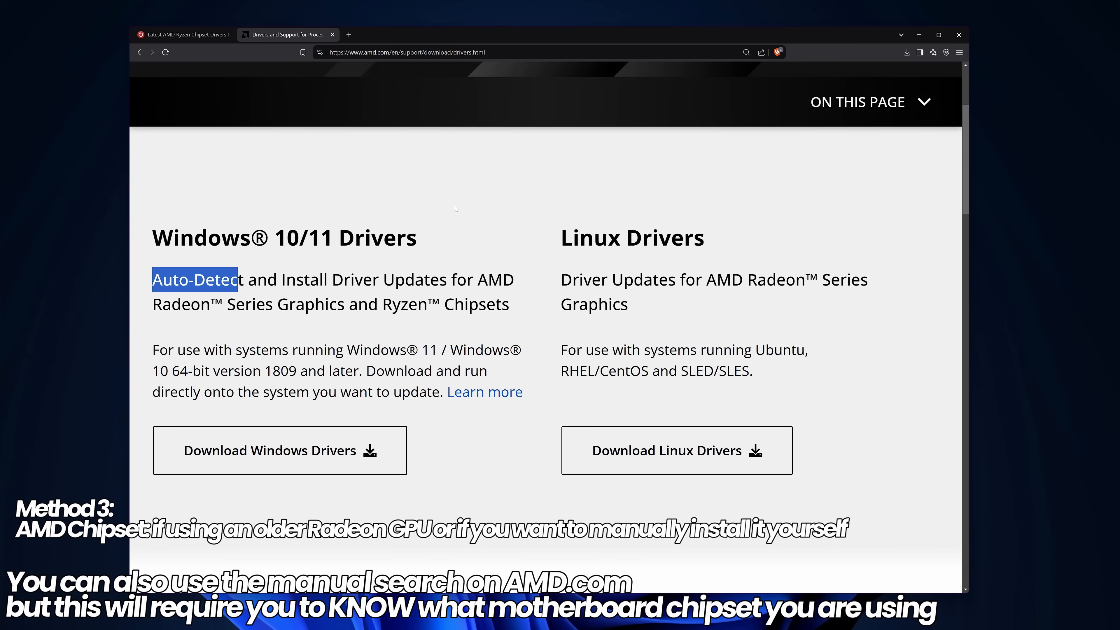
{"action": "mouse_move", "coordinate": [916, 34]}
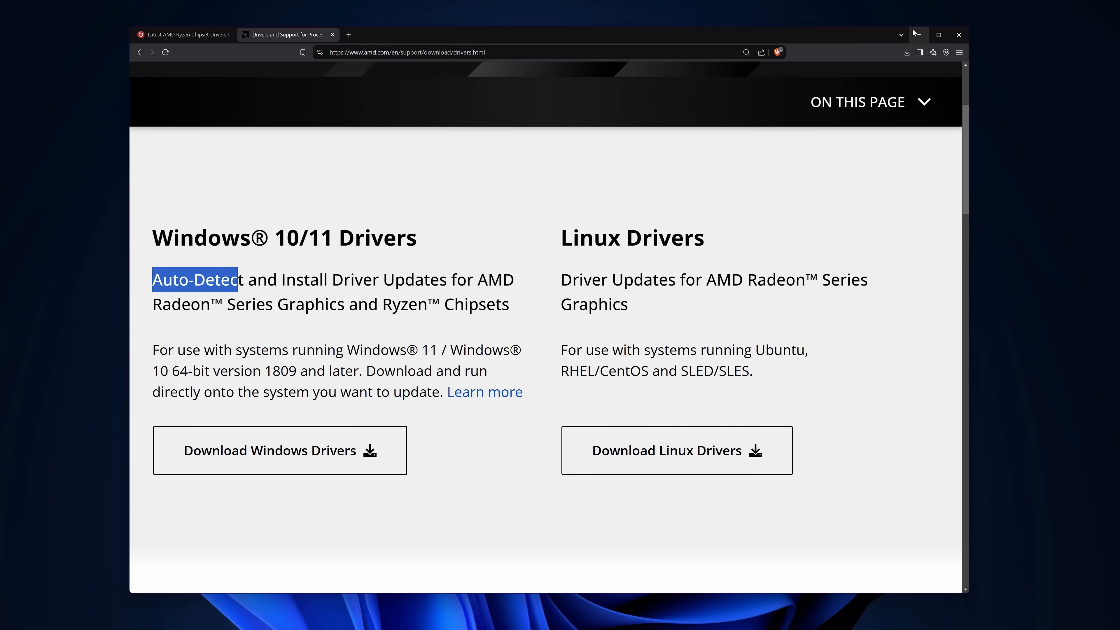
{"action": "mouse_move", "coordinate": [983, 108]}
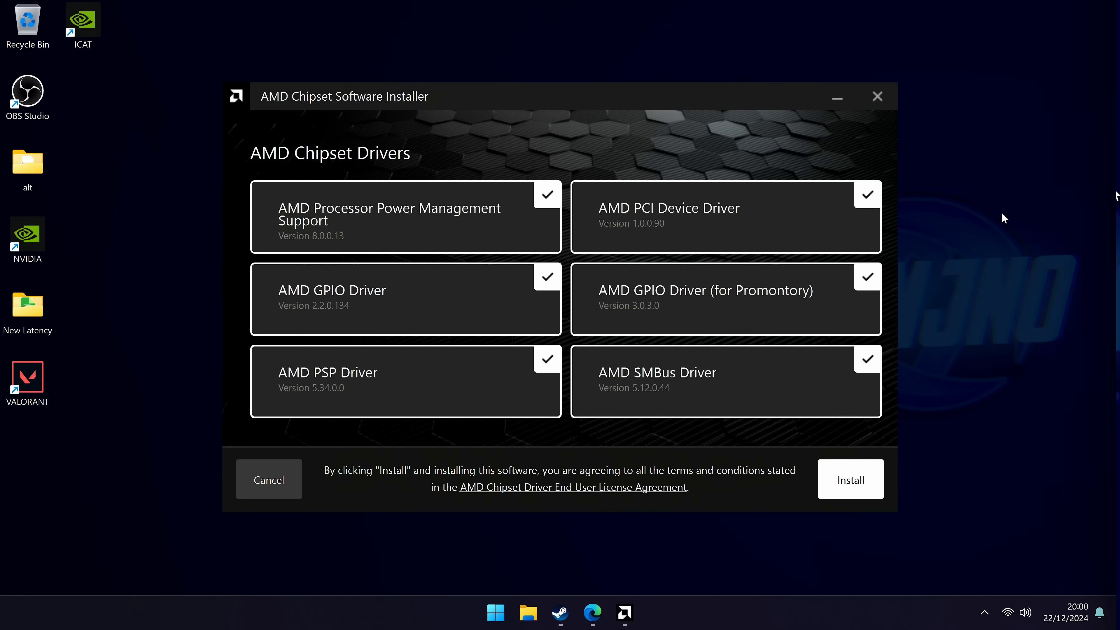
{"action": "mouse_move", "coordinate": [998, 223]}
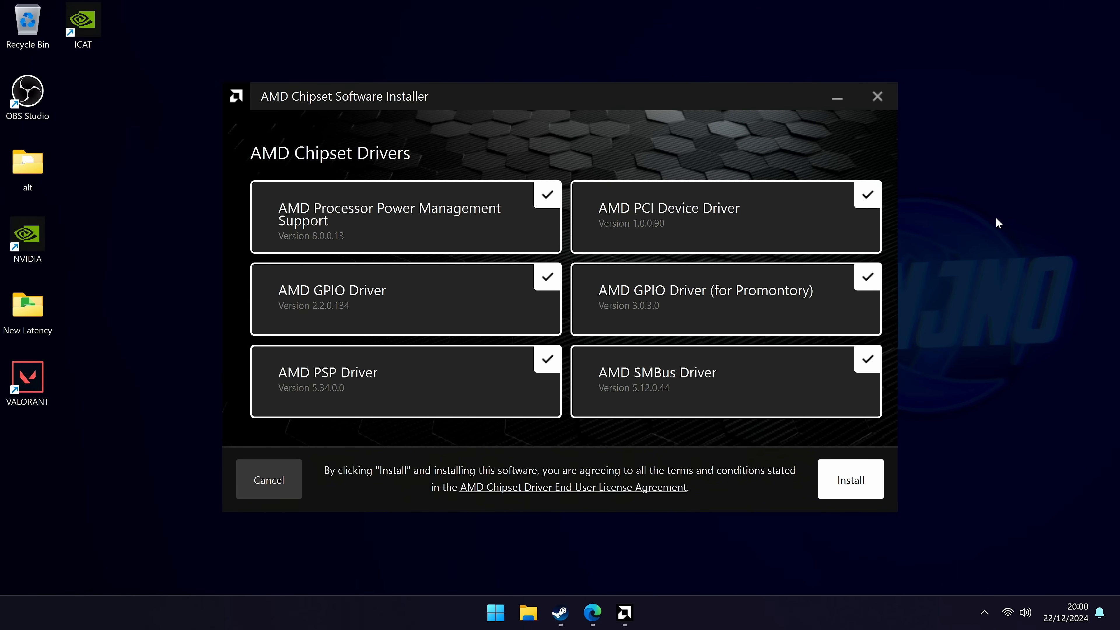
{"action": "mouse_move", "coordinate": [929, 269]}
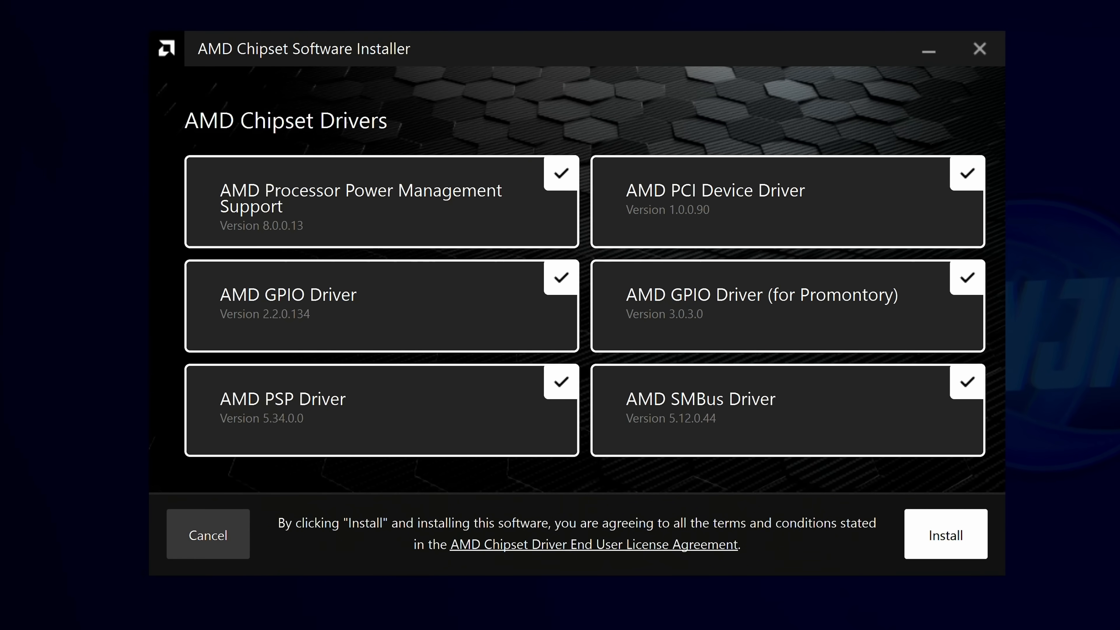
{"action": "mouse_move", "coordinate": [904, 511]}
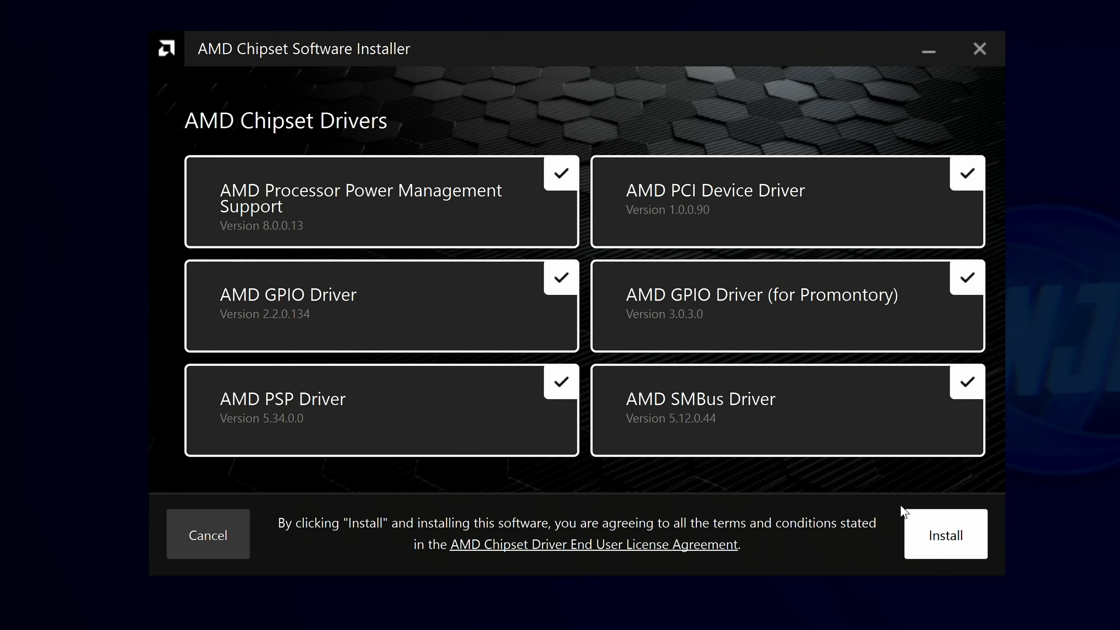
Install all six ticked chipset drivers and restart the PC from the success screen
{"action": "left_click", "coordinate": [944, 534]}
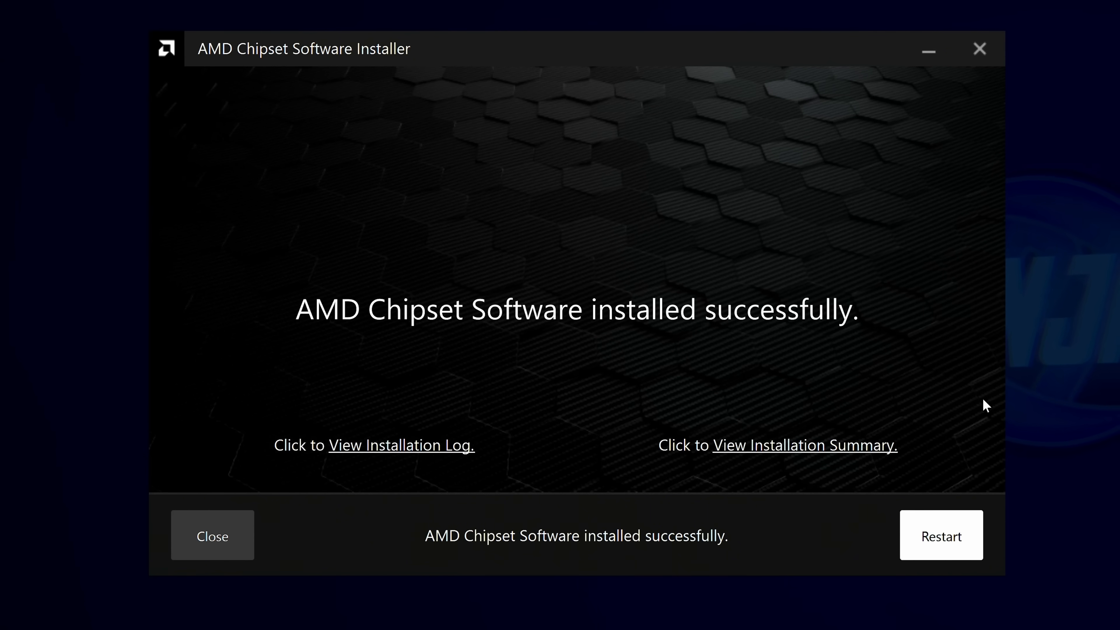
{"action": "left_click", "coordinate": [212, 535]}
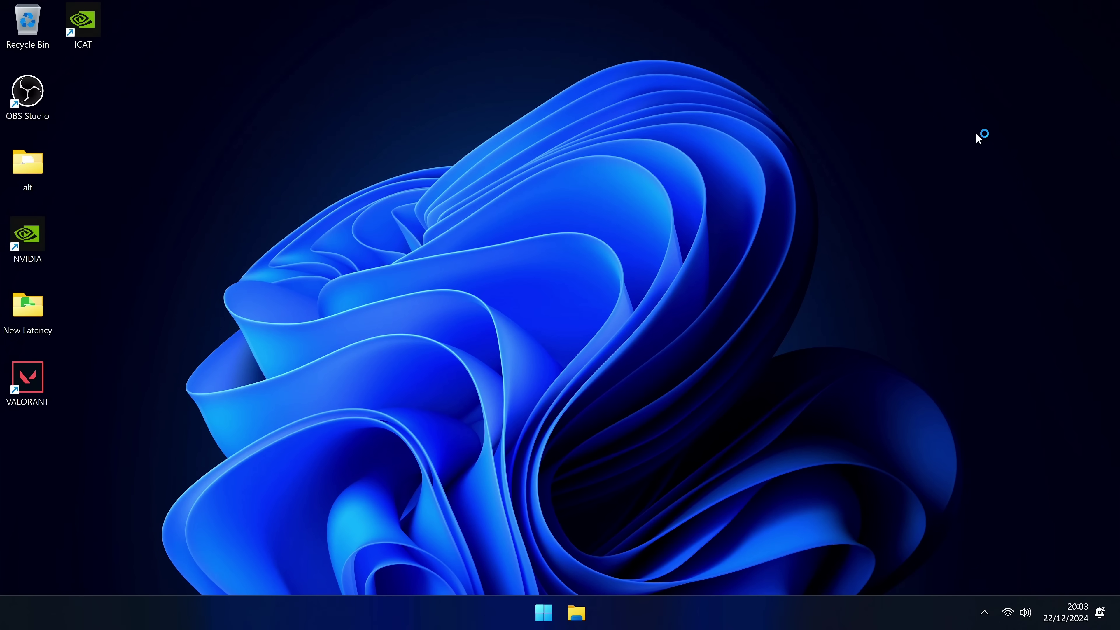